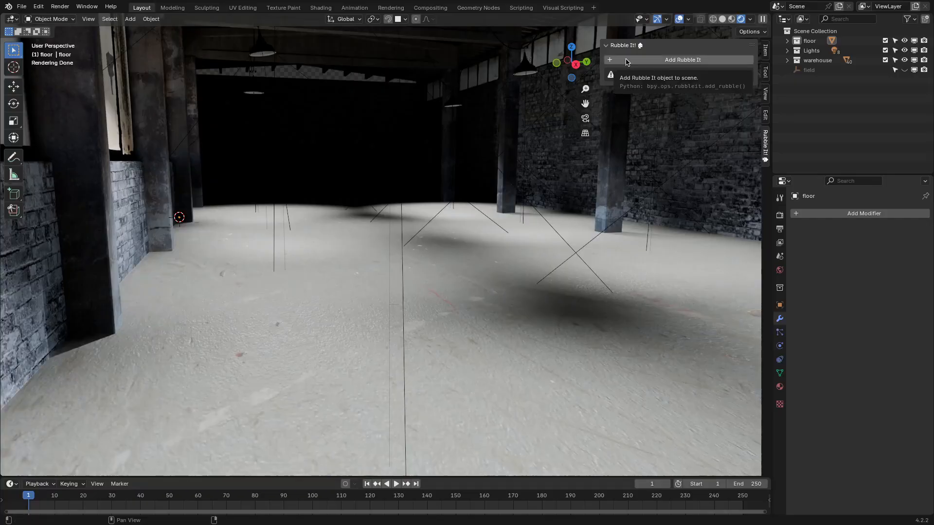
Add a Rubble It debris object and target the floor as its surface
click(683, 59)
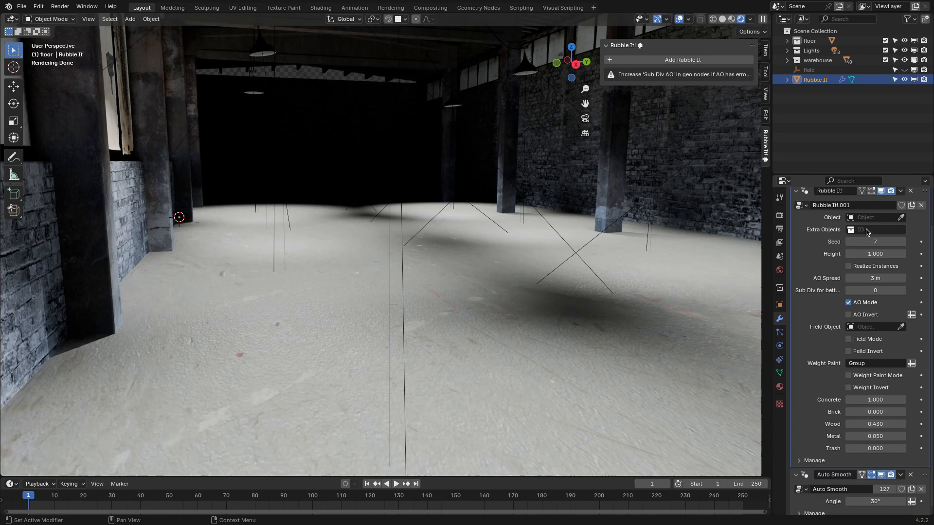
click(874, 230)
text(1)
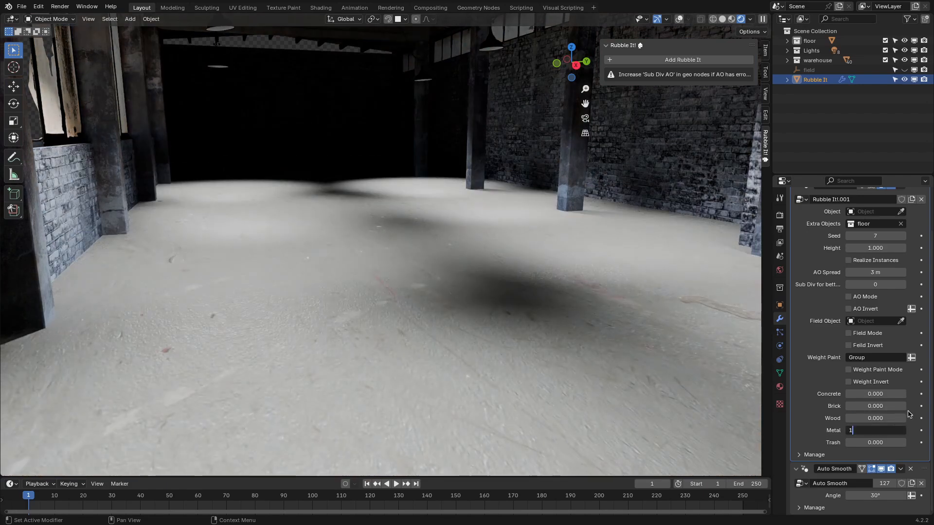
Set Trash to 0.05 and Metal to 0 in the Rubble It modifier
key(Tab)
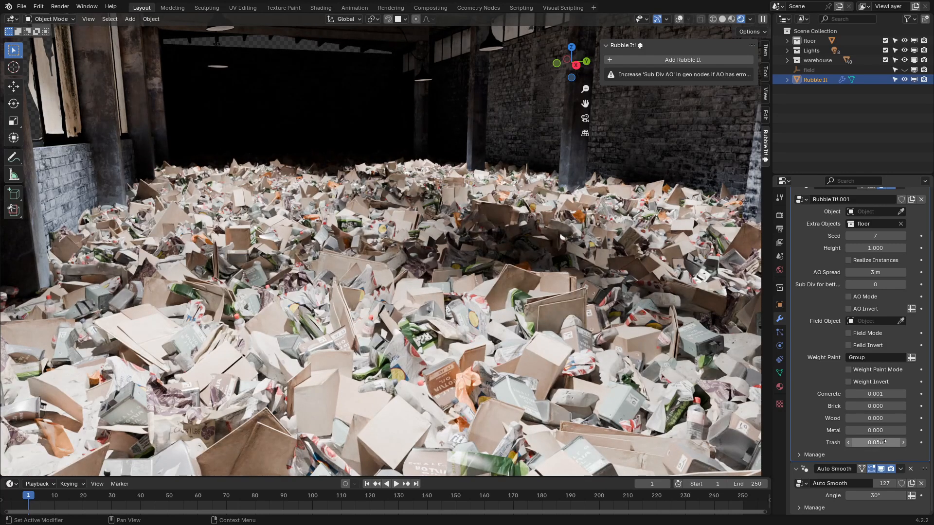
click(903, 442)
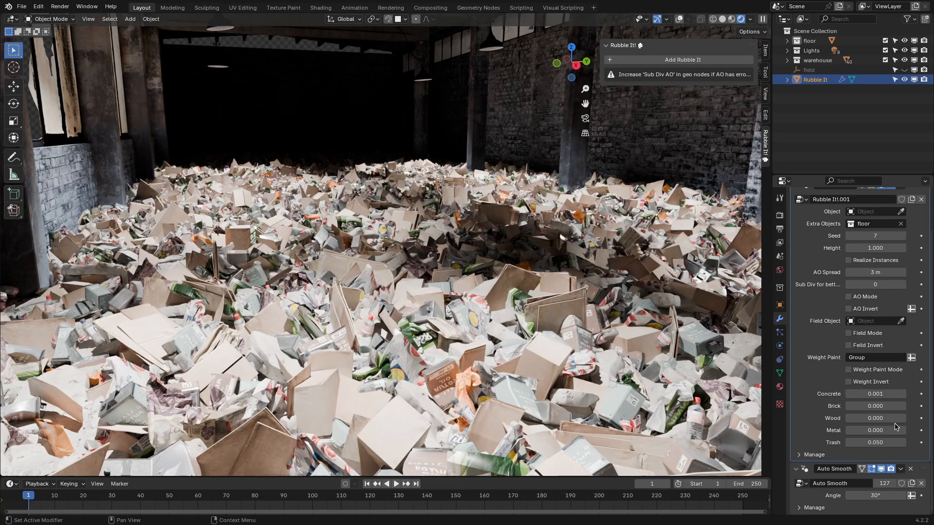
double_click(876, 430)
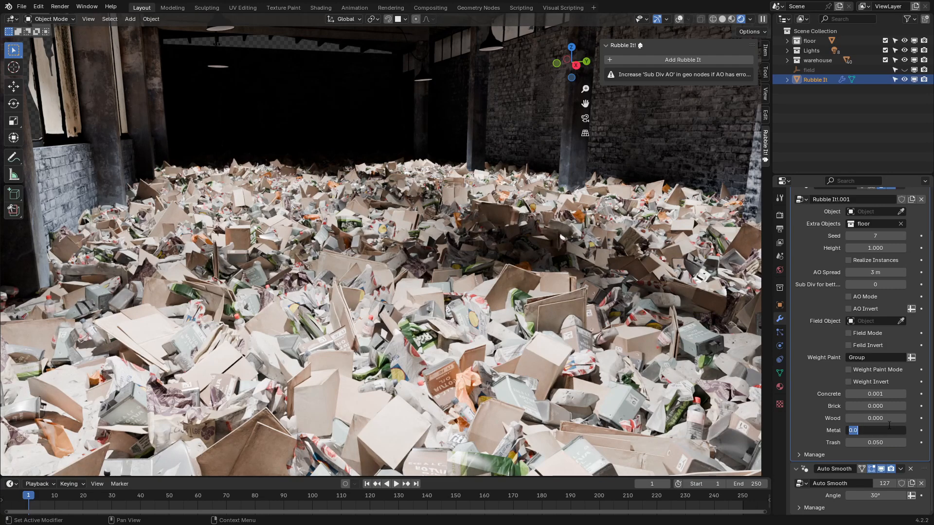
text(.05)
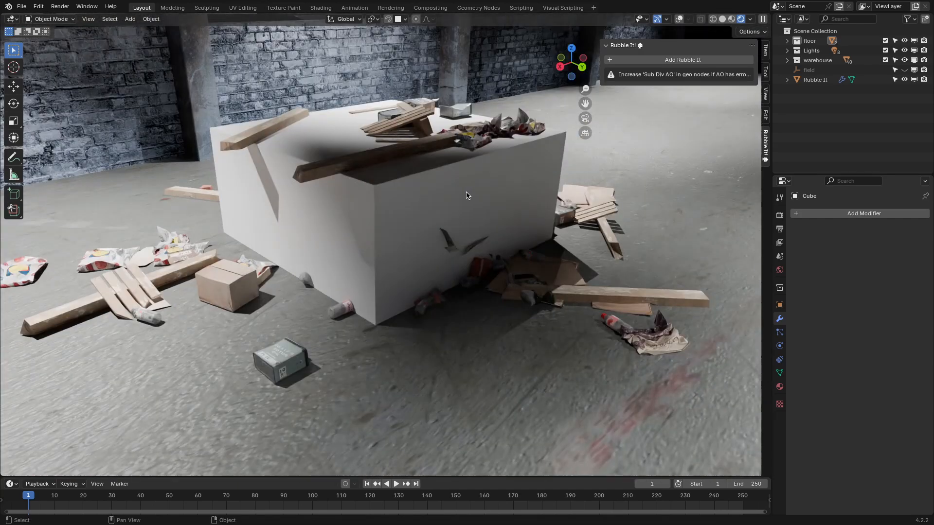
Turn on AO Mode for the floor debris and open the Field Object list
key(Tab)
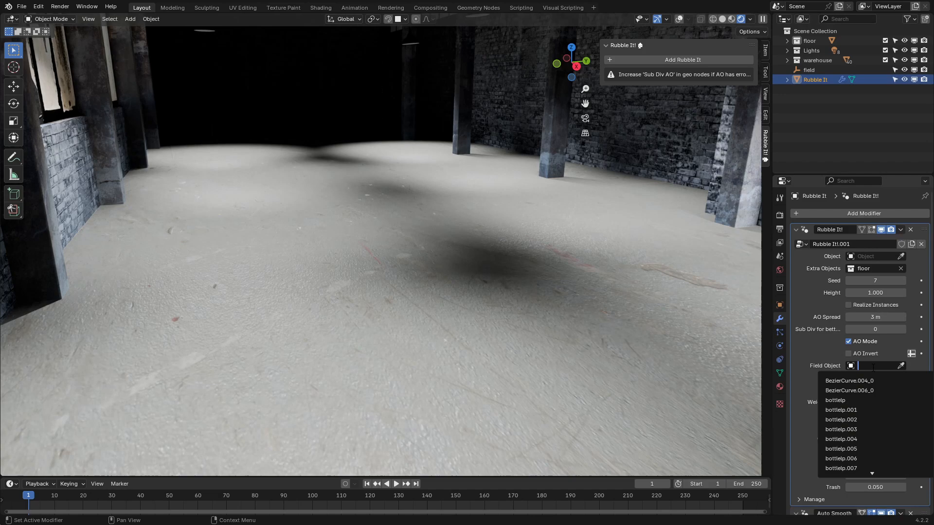
Set the field empty as Field Object and scale it up to widen the pile
click(877, 366)
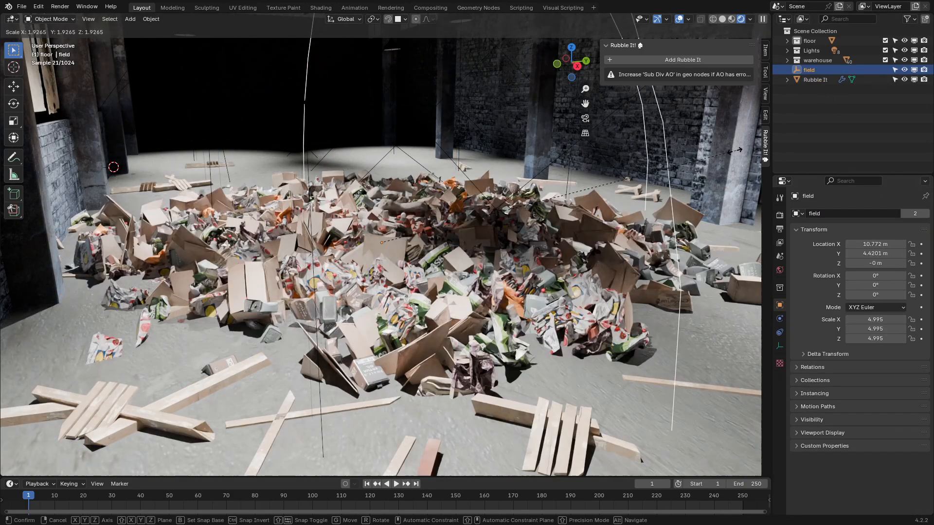
click(815, 79)
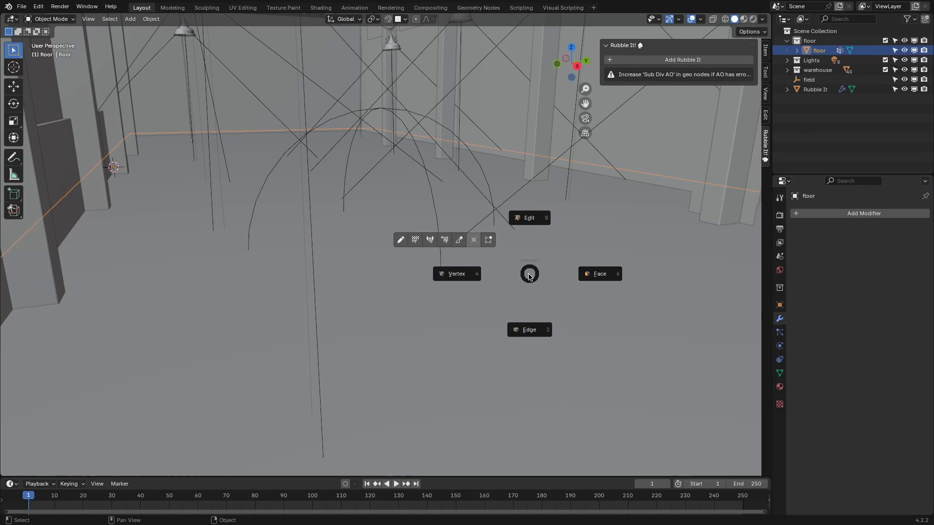
Weight-paint debris patches on the floor and show its Group01 vertex group
click(529, 274)
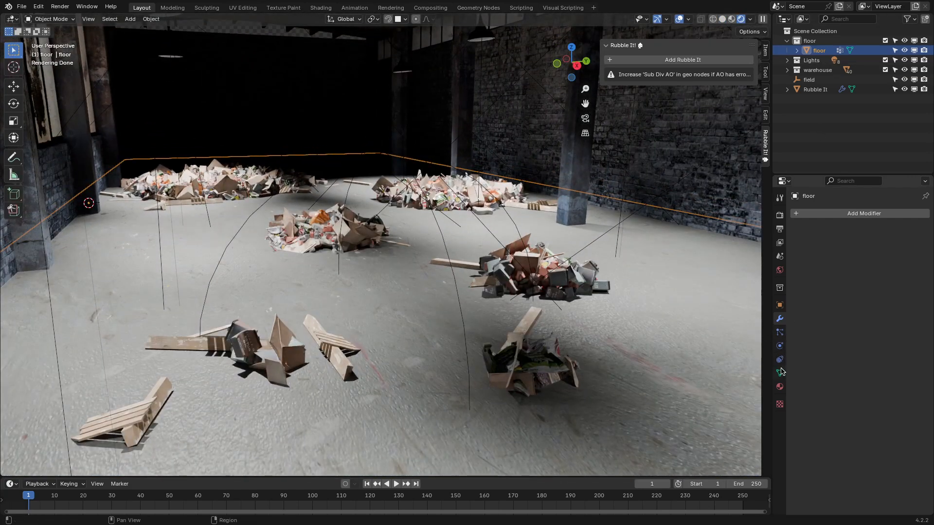
click(780, 373)
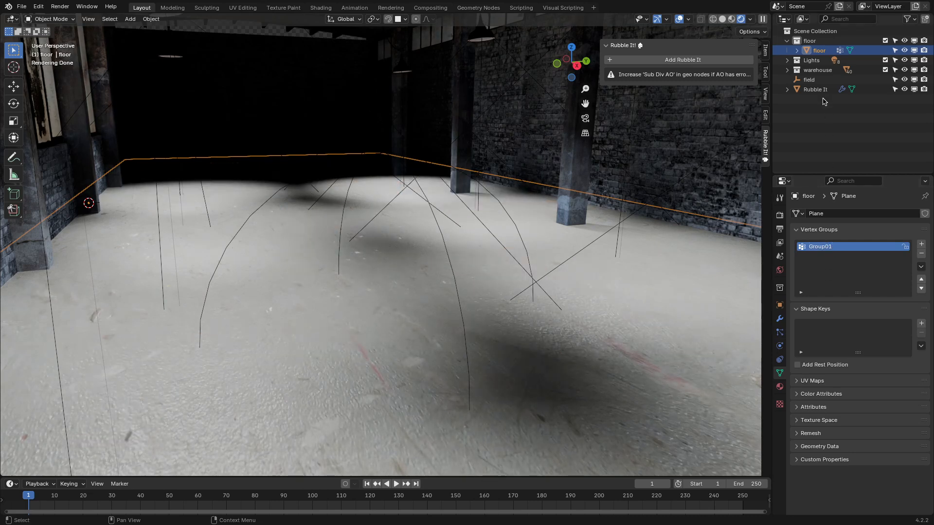
Select Rubble It, show its modifier settings, and load the stepped block scene
click(815, 89)
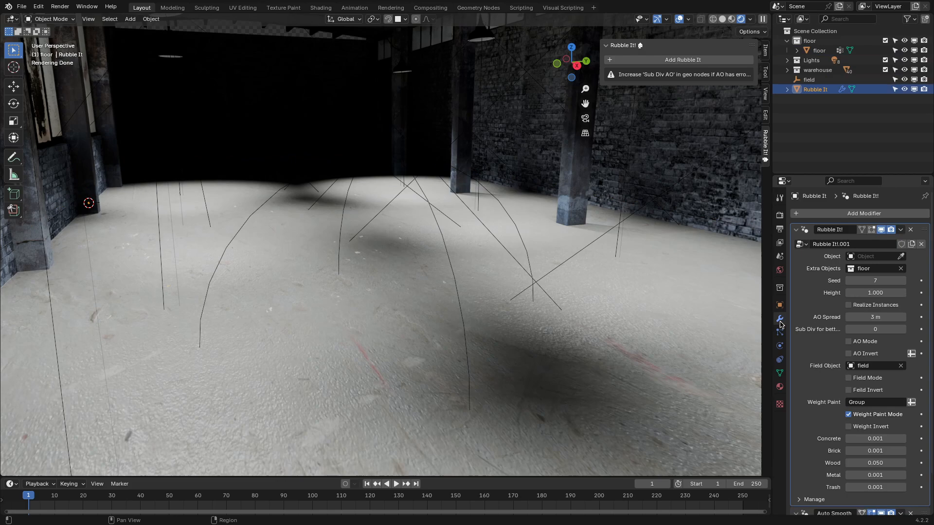
click(874, 402)
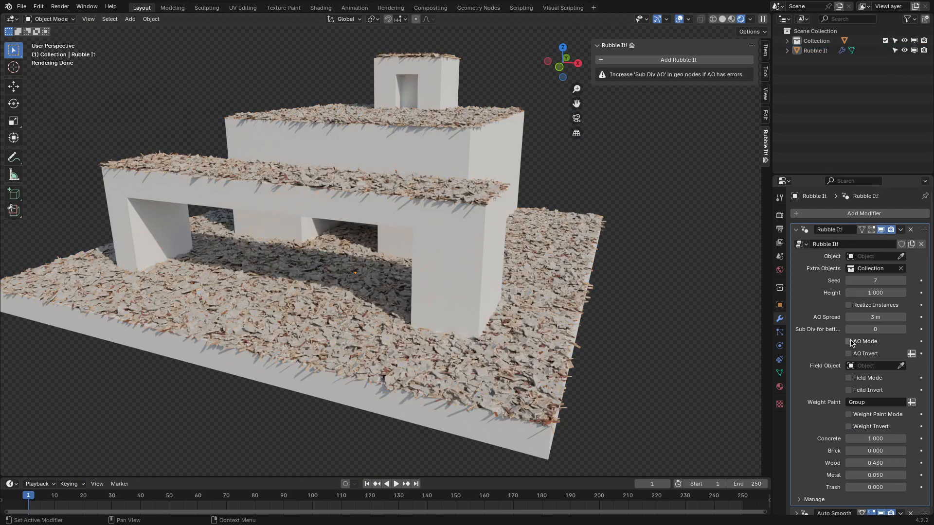
Enable AO Mode with Sub Div AO 4, then select the blocks object
click(848, 342)
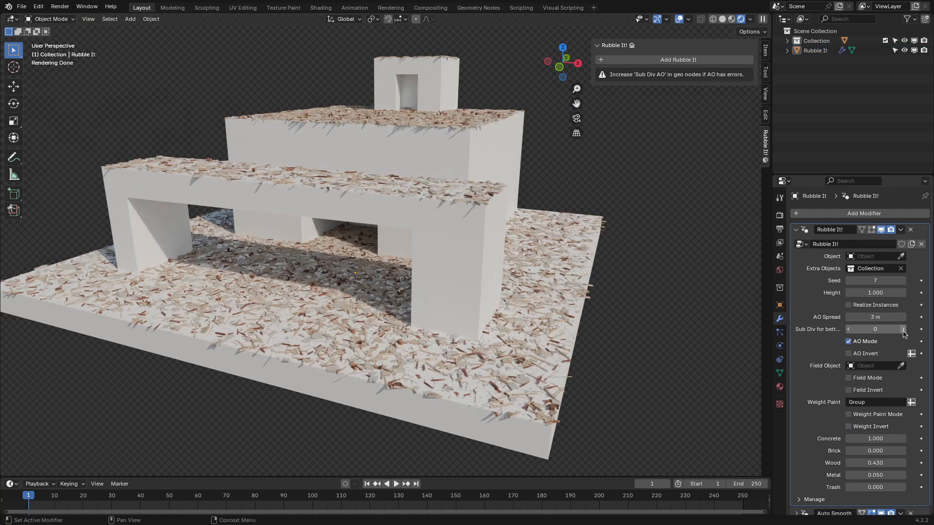
click(902, 329)
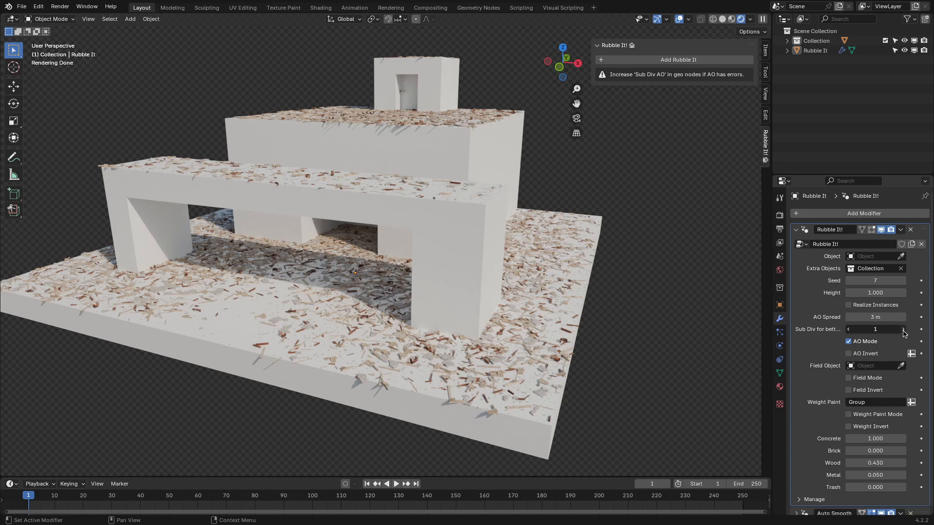
click(903, 330)
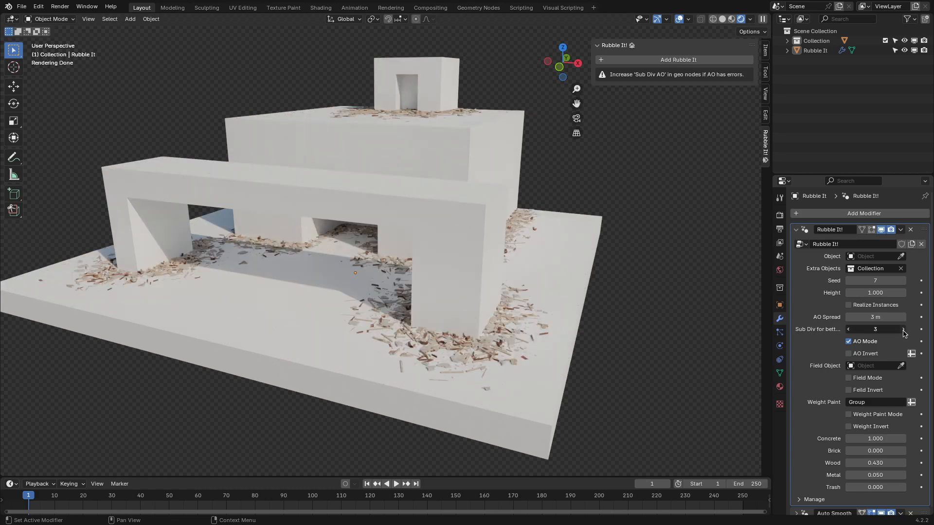
click(902, 329)
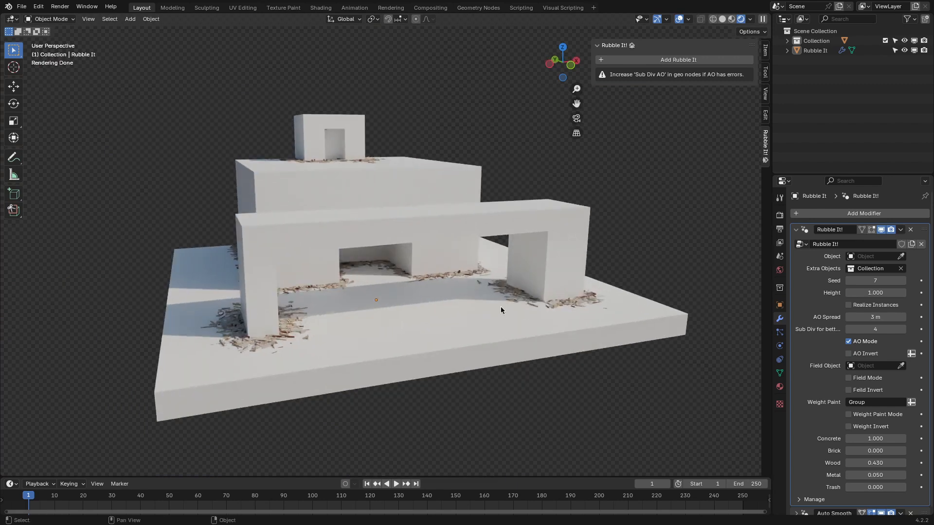
click(875, 329)
text(subd)
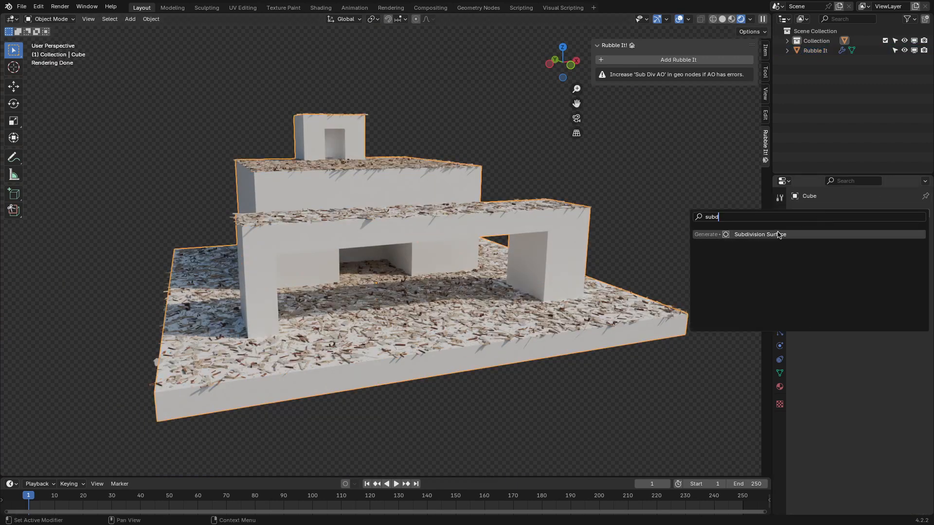
Add Subdivision Surface to the blocks, set AO Spread to 10 m, and enable AO Invert
click(760, 234)
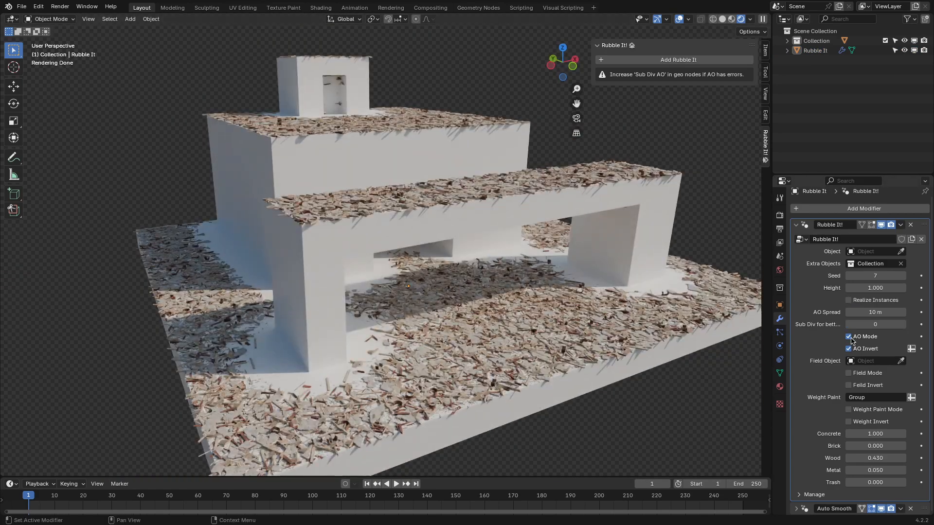
Disable AO Invert, set seed 6 and height 0.3, and inspect the blocks mesh
click(848, 348)
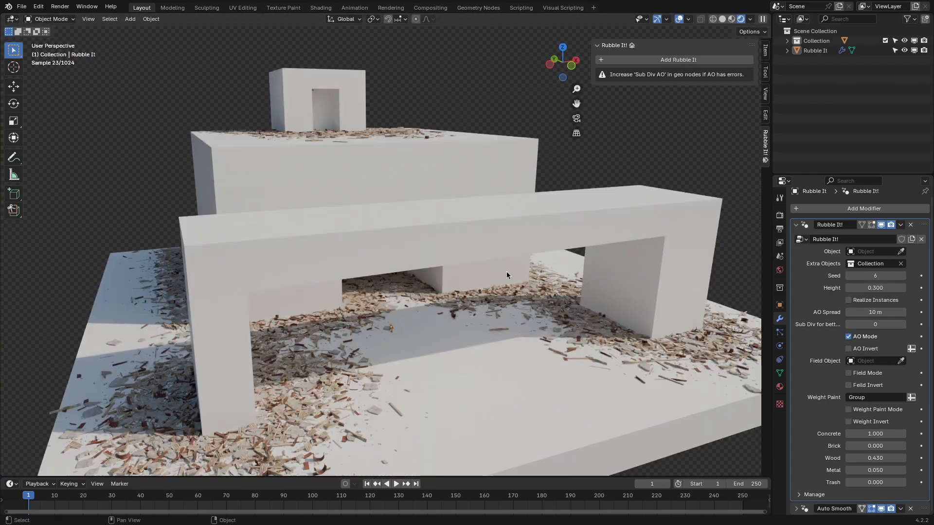
key(Tab)
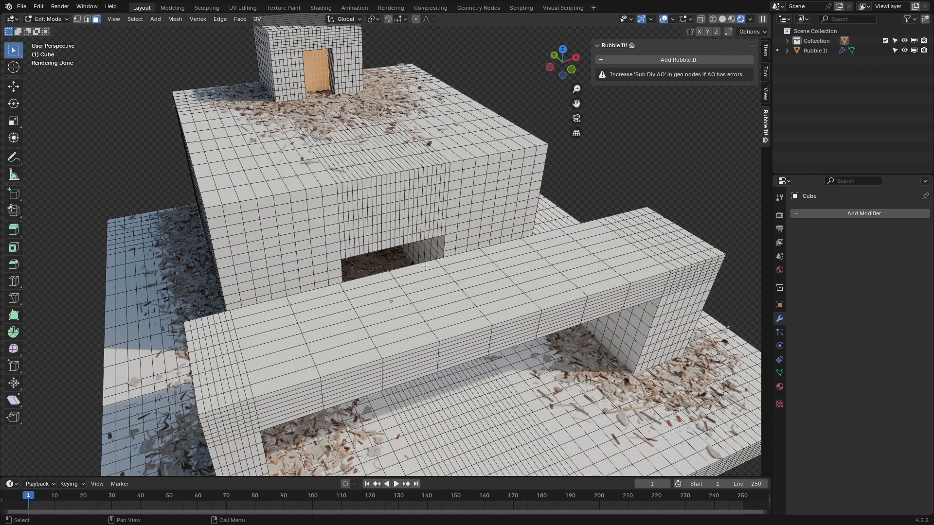
click(513, 314)
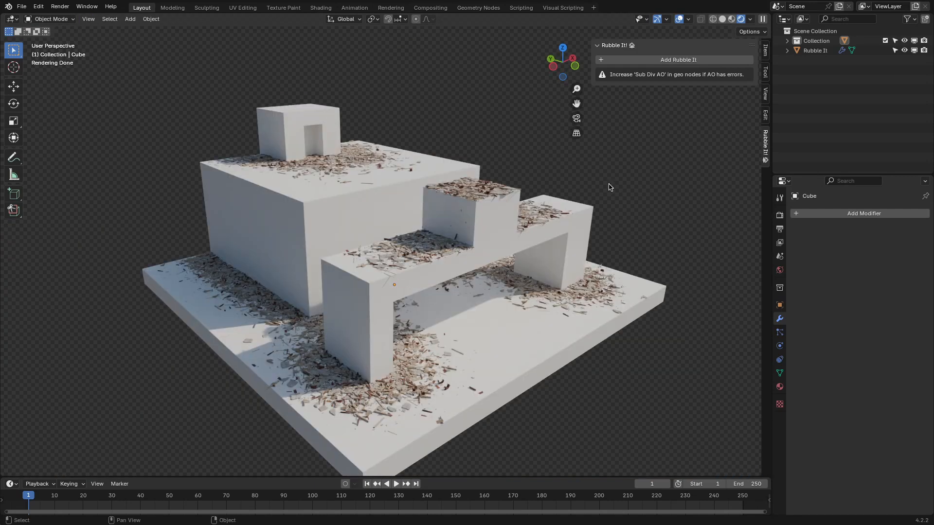
Select Rubble It and open the weight-painted plane scene in Weight Paint mode
click(814, 50)
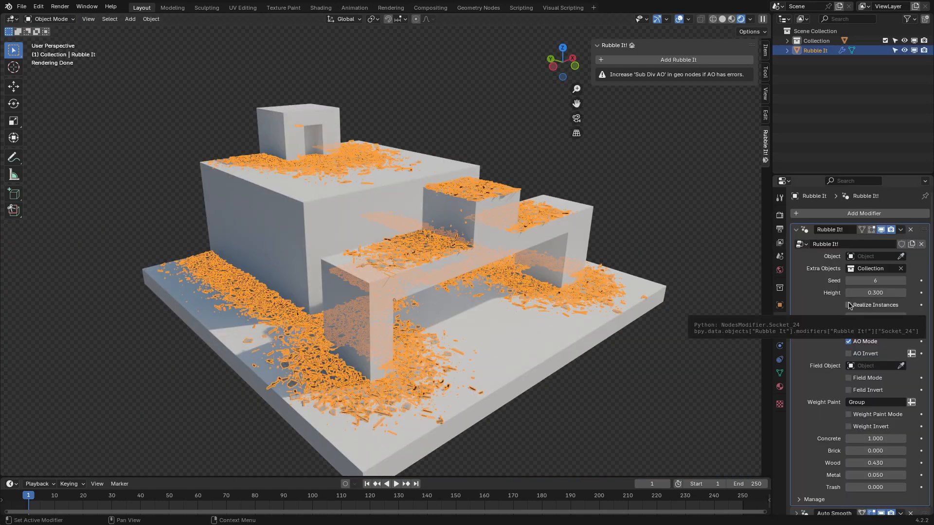
mouse_move(842, 307)
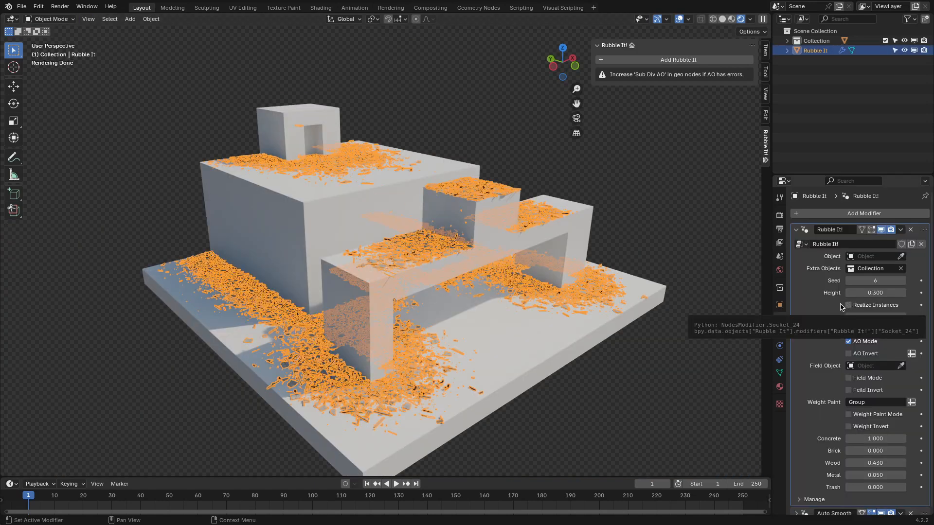
click(901, 230)
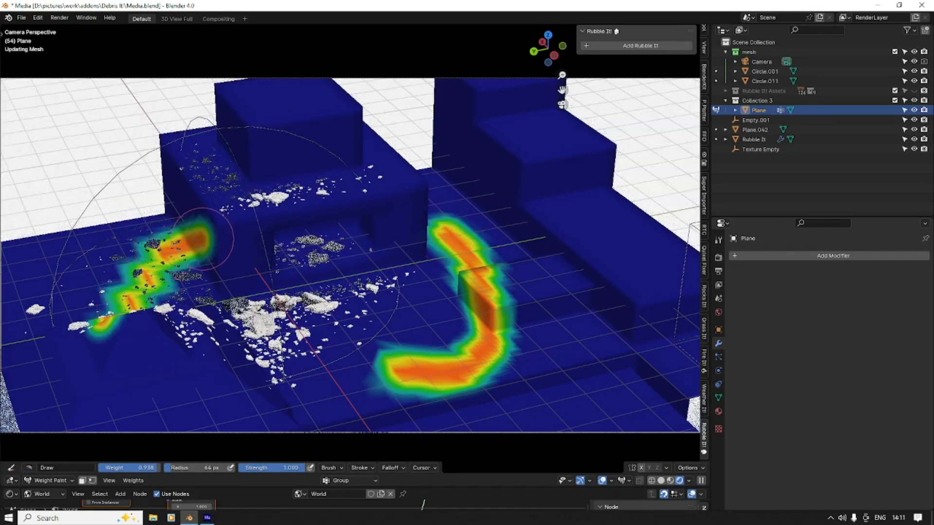
Return the plane to Object Mode, turn off Rubble It's AO Mode, and set Brick to 0
click(47, 481)
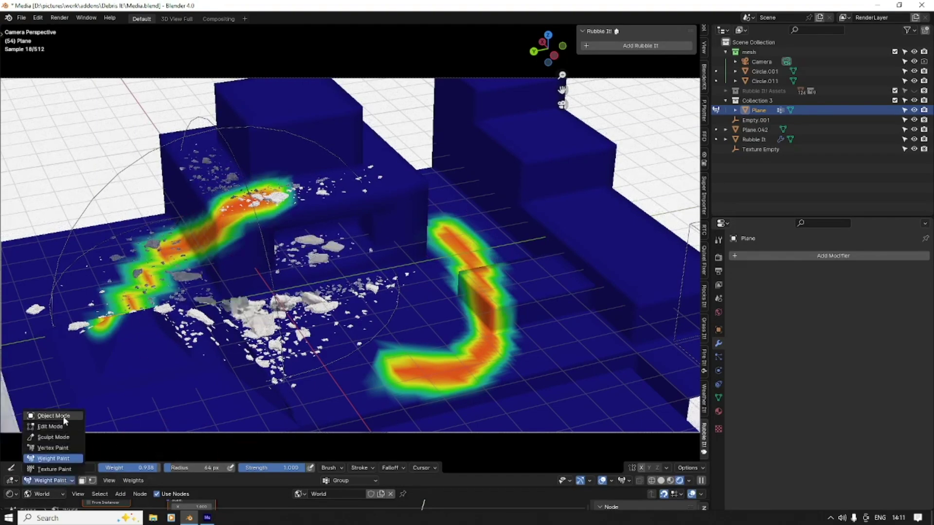
click(48, 415)
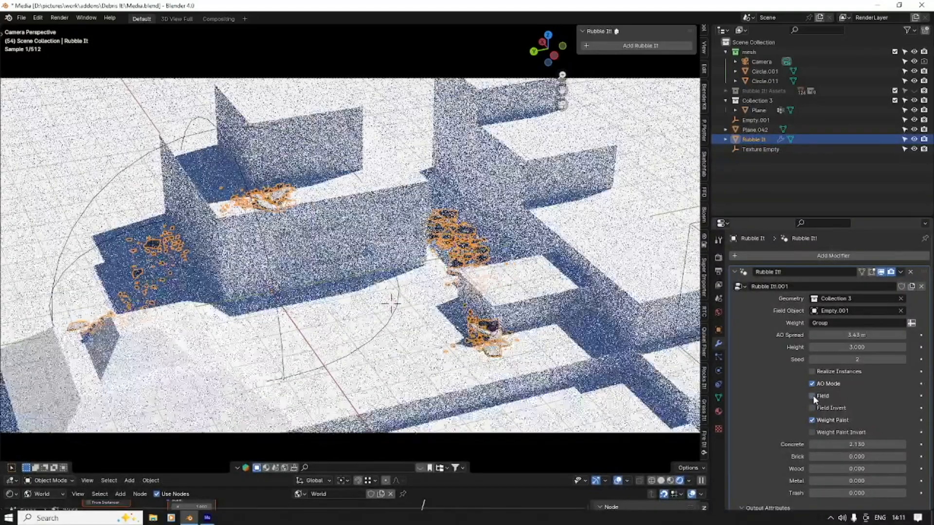
click(812, 384)
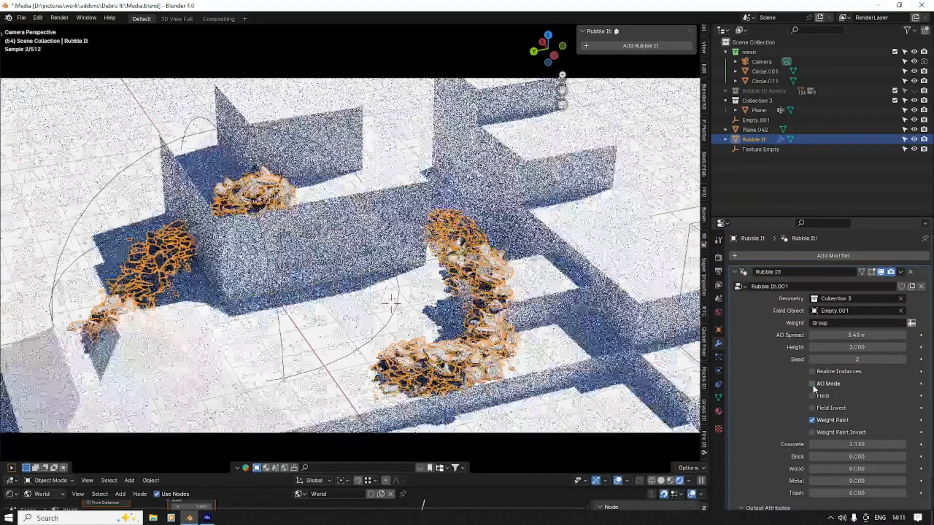
click(46, 480)
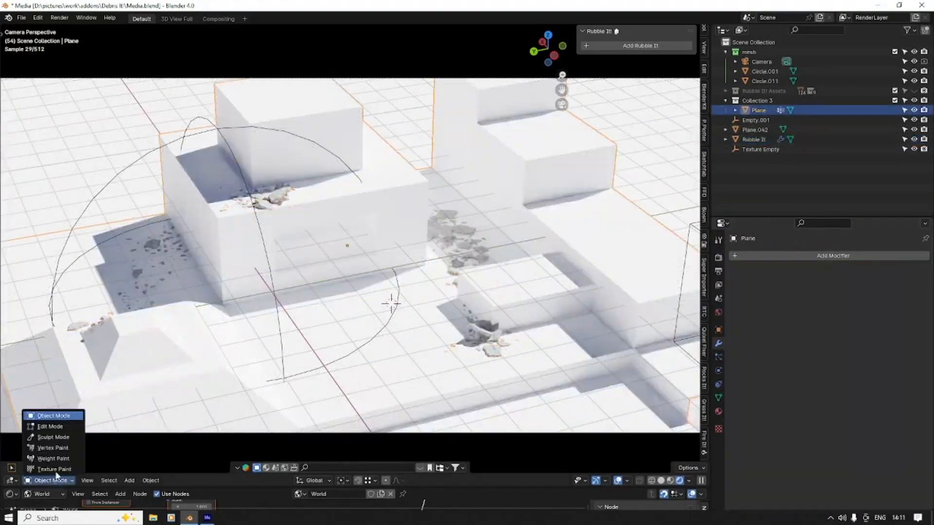
click(53, 459)
text(2)
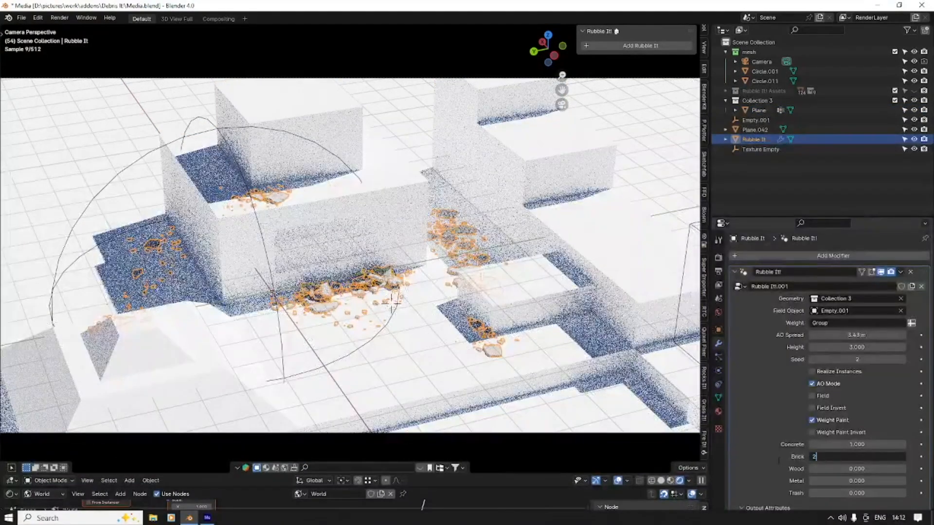
text(0)
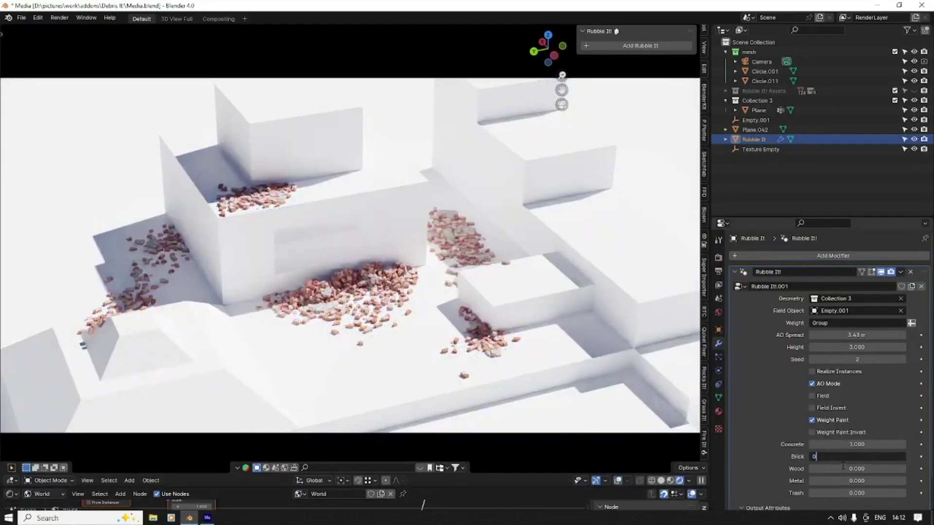